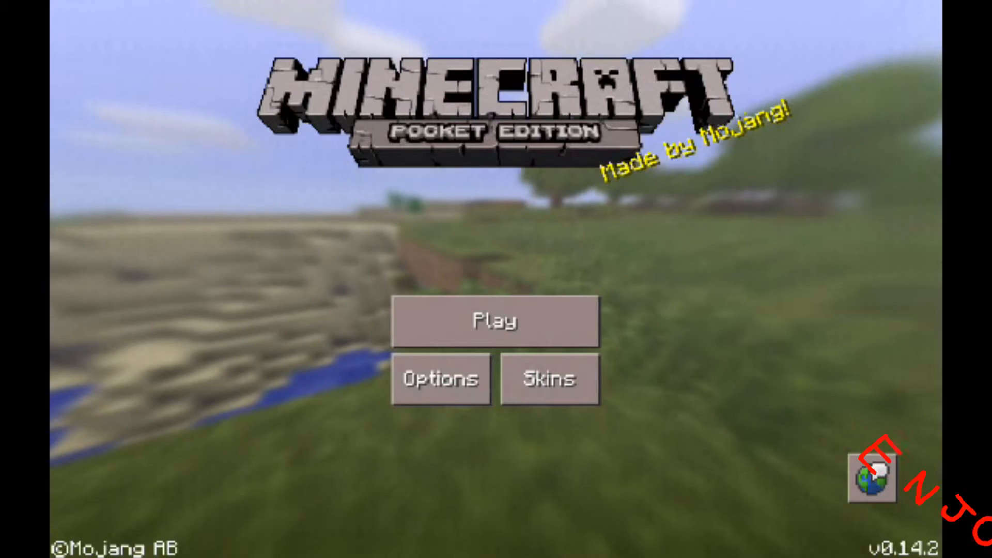
- Switch away from the Minecraft PE title screen to the My Files app
click(494, 321)
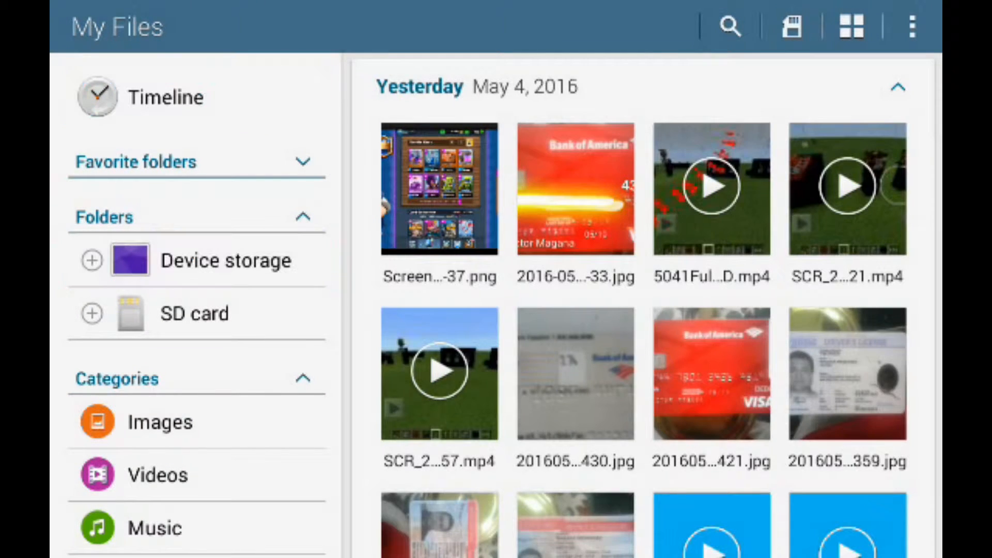
- Open Device storage and scroll down to reach games/com.mojang/minecraftWorlds
click(225, 260)
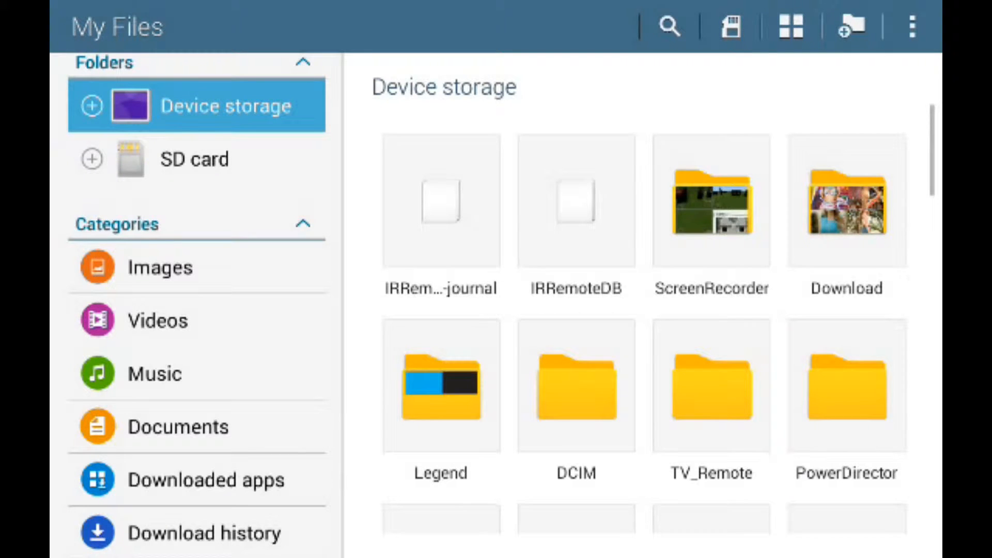
scroll(down, 3)
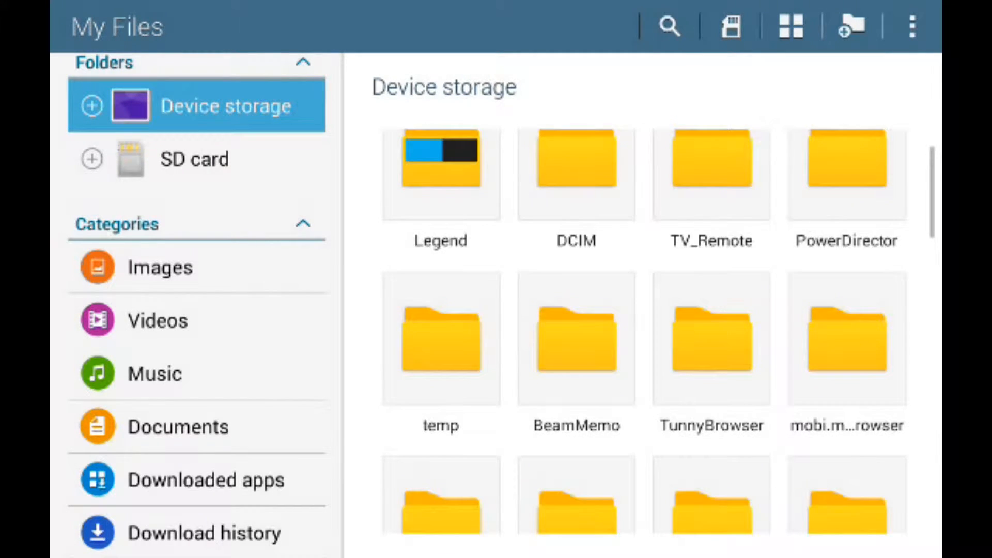
scroll(down, 3)
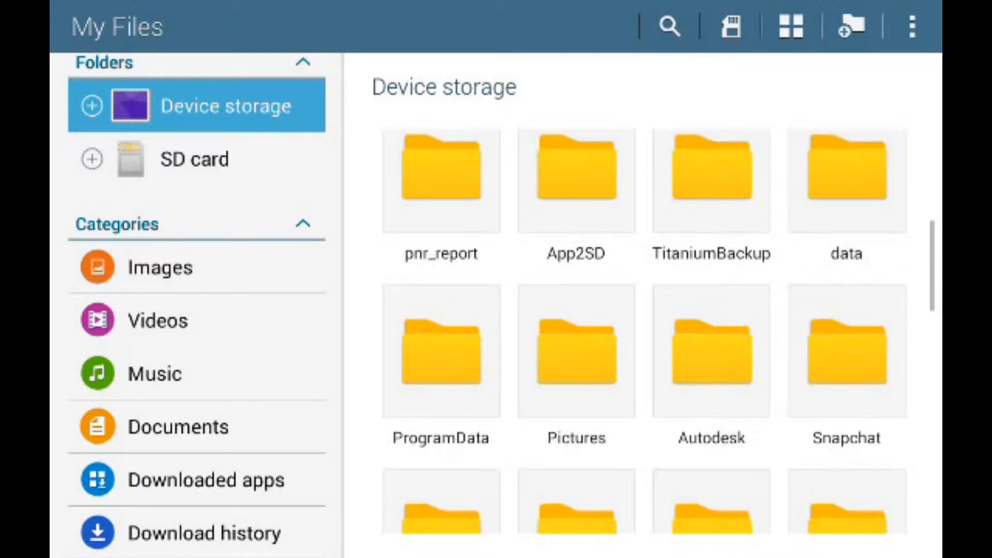
scroll(down, 3)
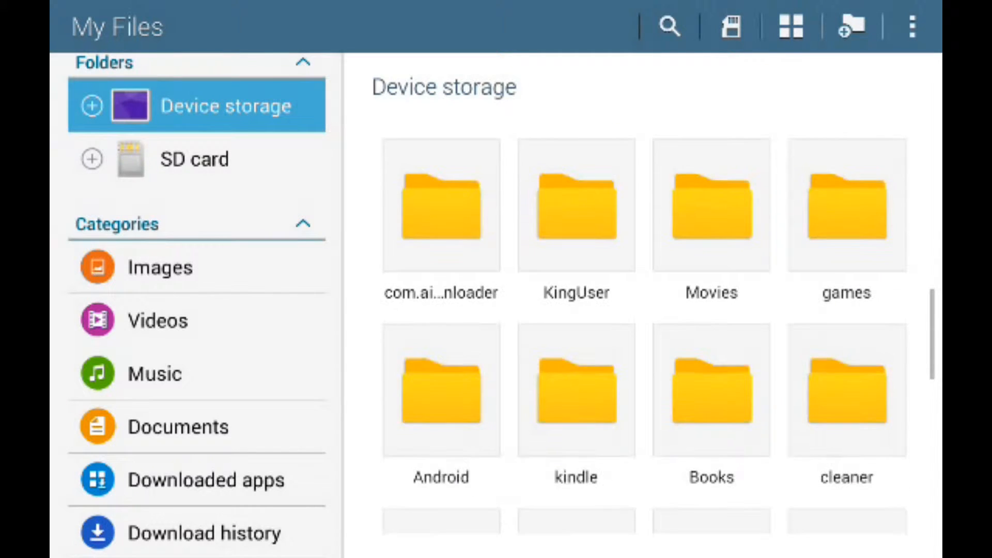
scroll(down, 3)
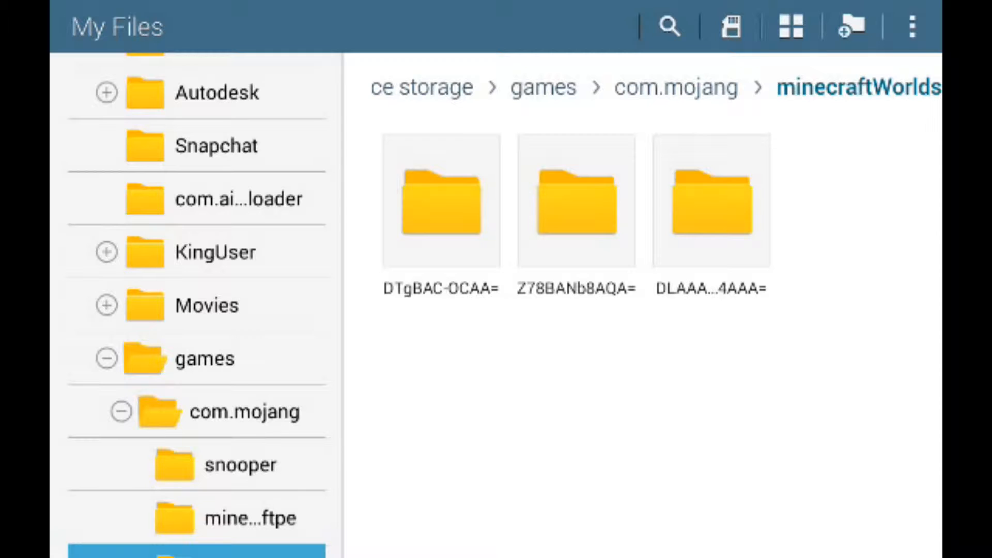
click(910, 27)
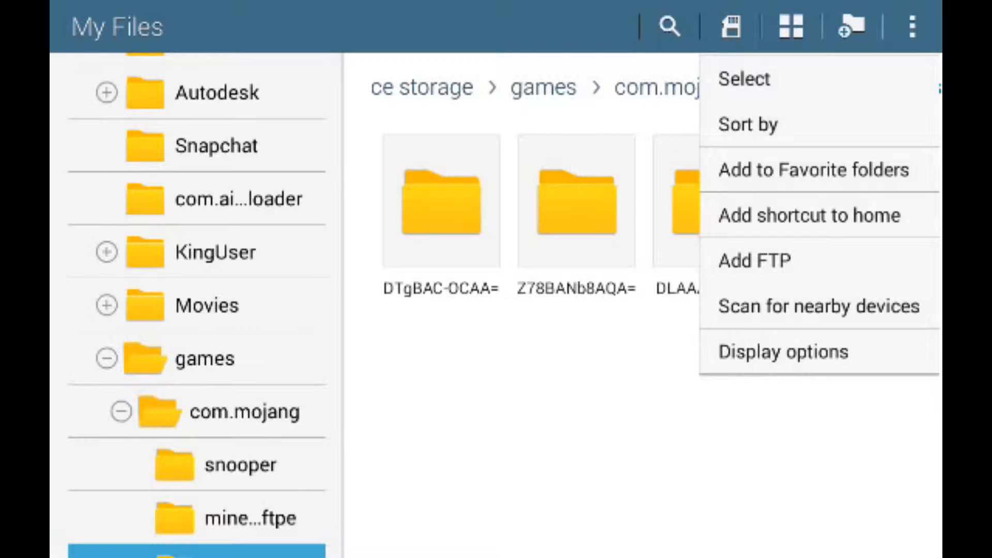
click(744, 79)
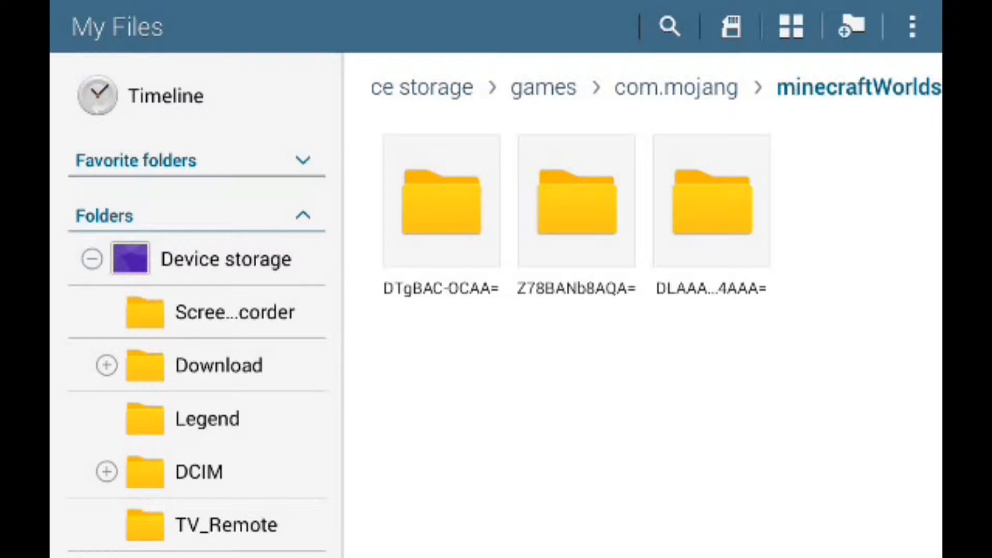
- Scroll the SD card listing to Saves mcpe and its seven world folders
scroll(down, 3)
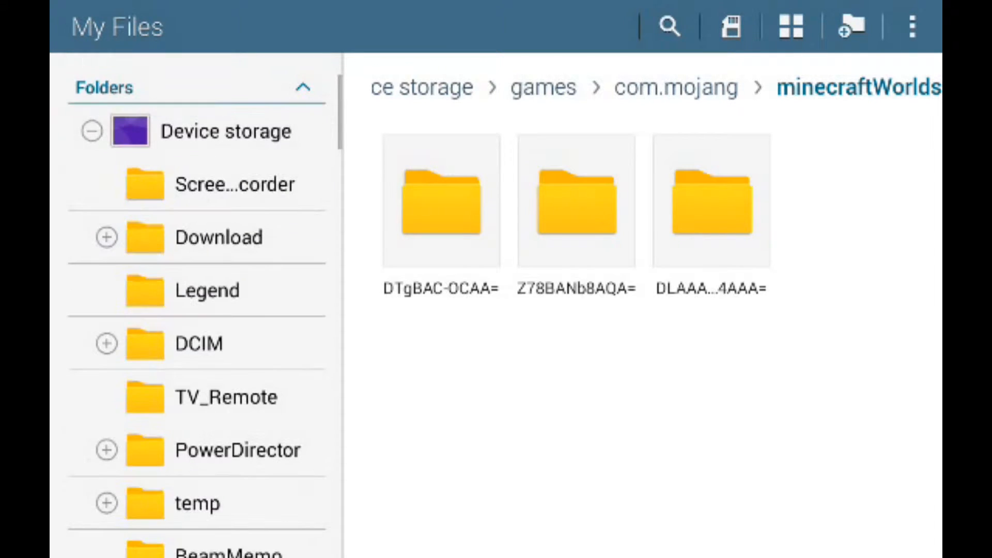
scroll(down, 3)
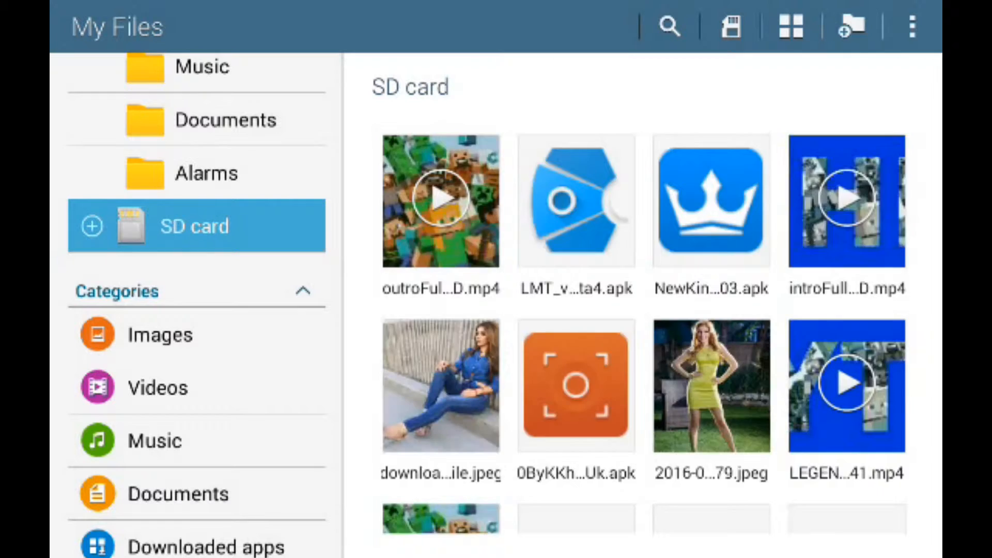
scroll(down, 3)
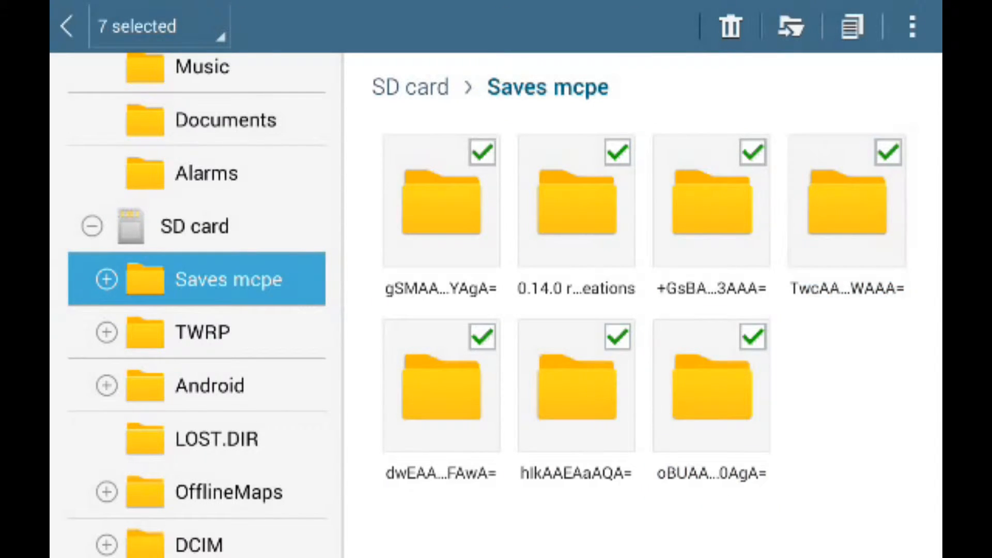
- Copy the seven selected world folders, choosing minecraftWorlds under games/com.mojang as destination
click(848, 29)
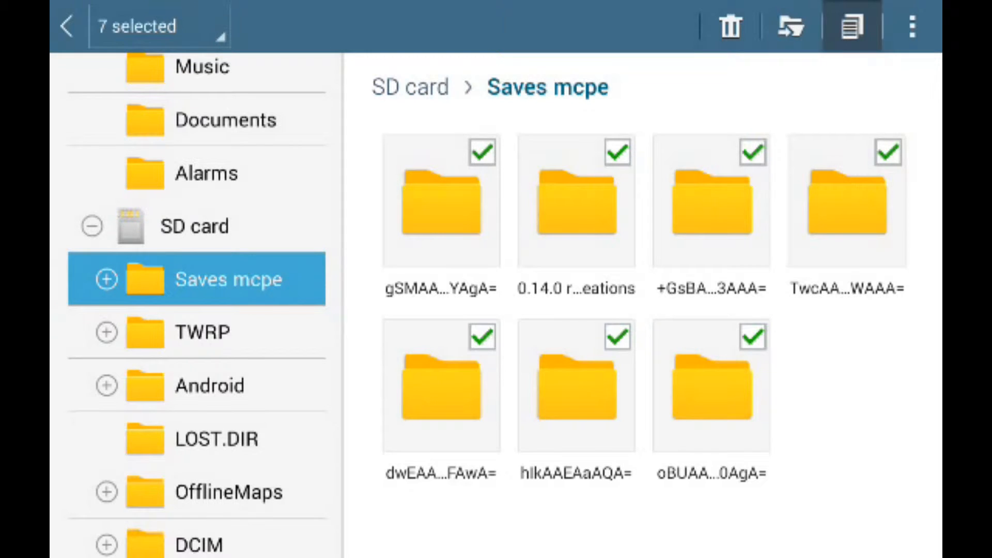
click(848, 27)
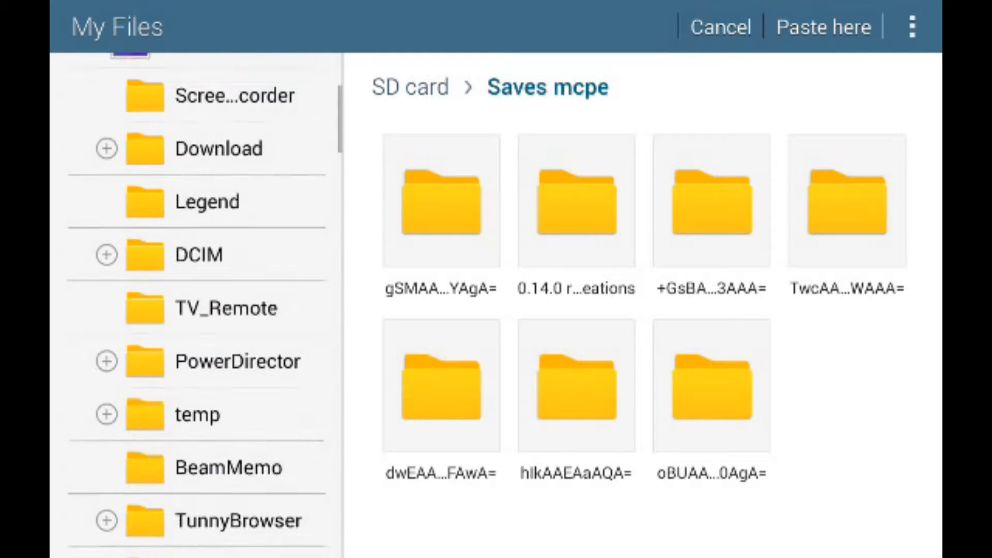
scroll(down, 3)
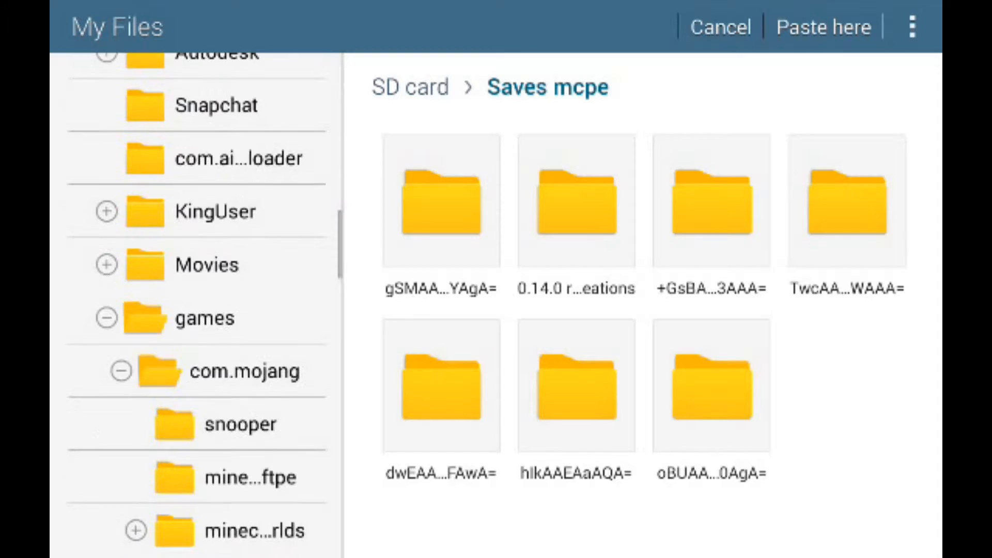
scroll(down, 3)
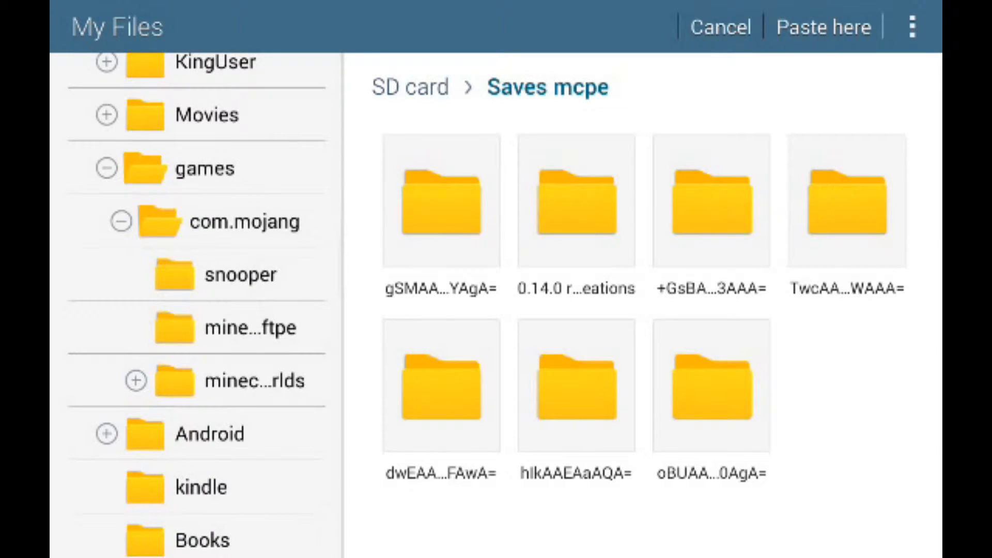
click(826, 27)
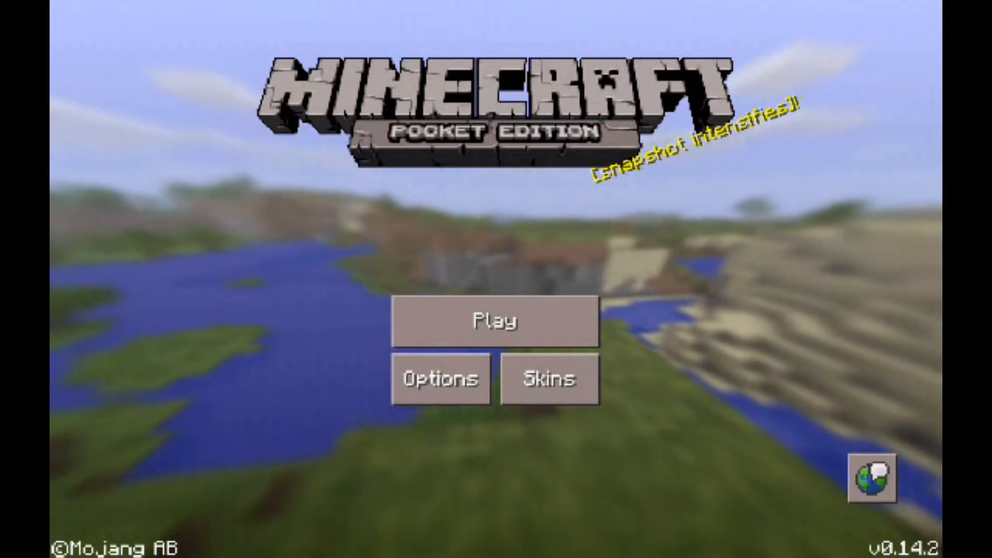
- Bring up Minecraft PE's world list from the title screen
click(496, 321)
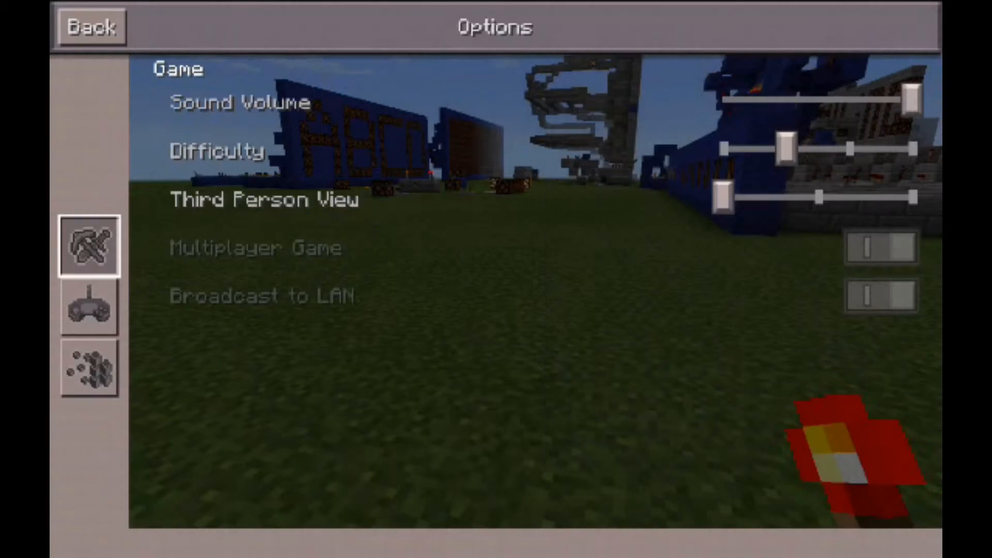
- Close the Options screen and return to the loaded world
click(96, 25)
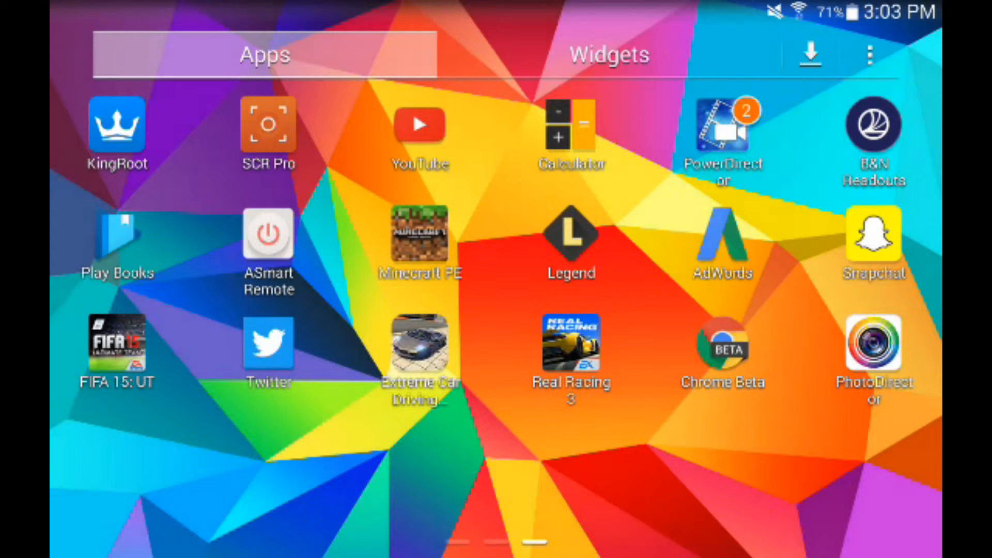
- Swipe between app drawer pages to the page containing iFunny
scroll(left, 3)
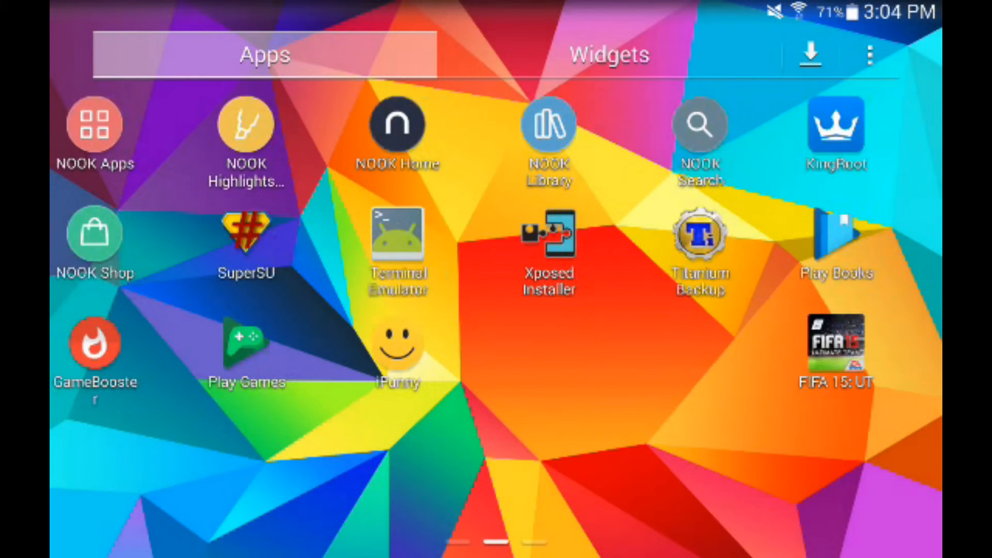
scroll(right, 3)
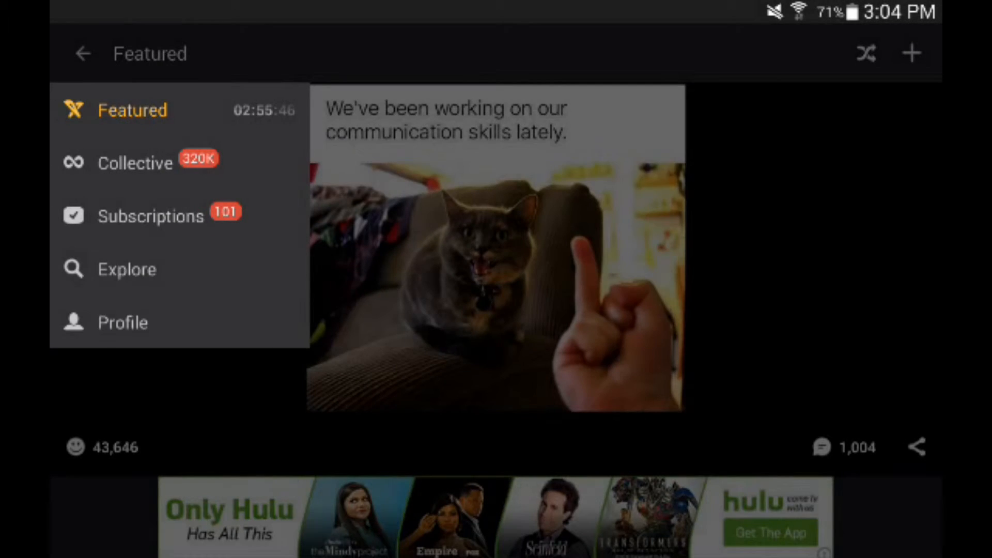
- Open My Profile and show its menu: edit profile, settings, support, log out
click(123, 322)
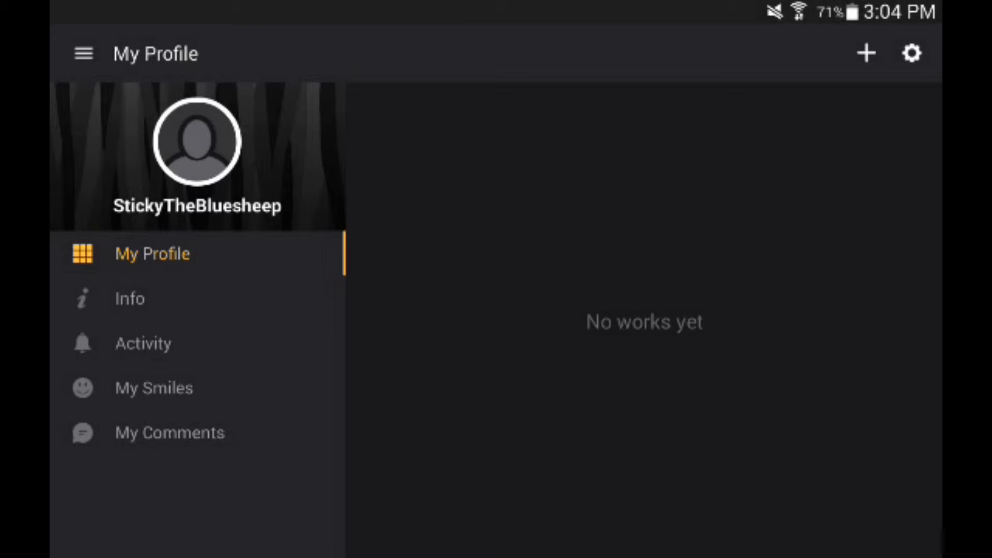
click(910, 54)
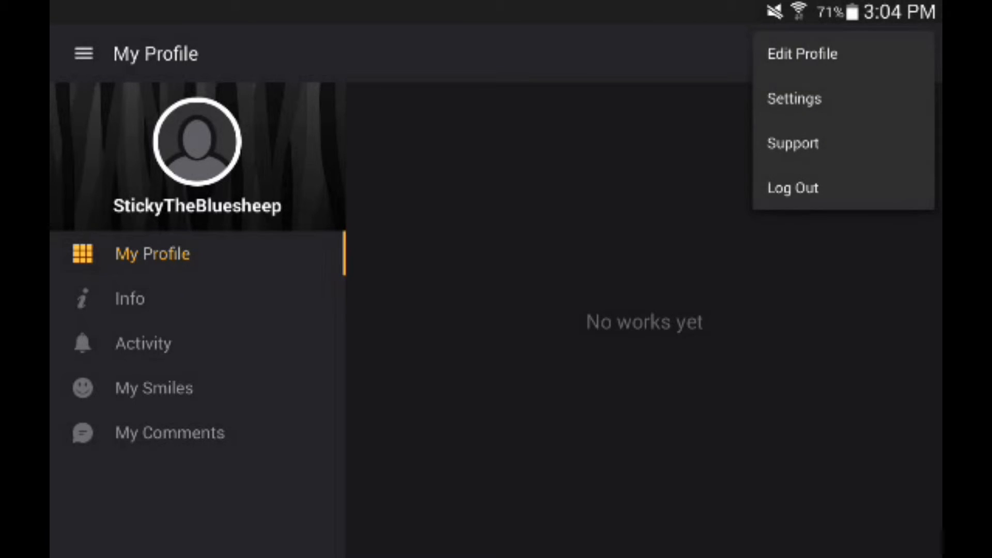
- Set the iFunny avatar to the Twitter account's picture, allowing Twitter authorization
click(803, 54)
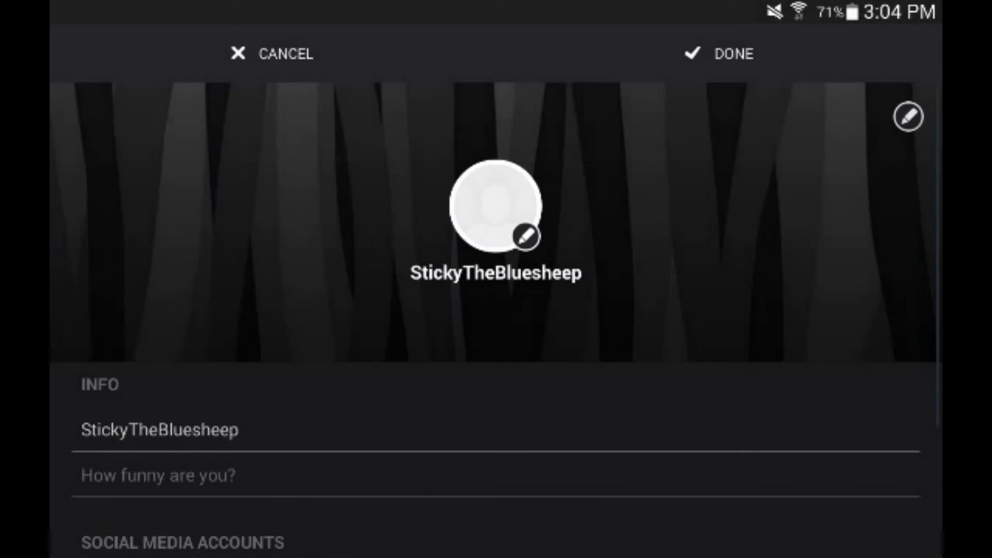
click(525, 239)
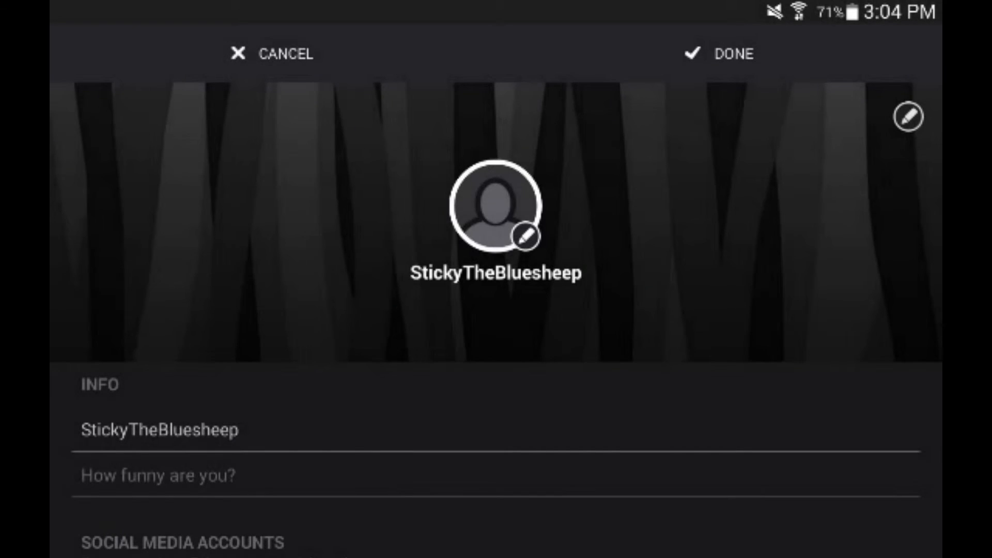
click(527, 236)
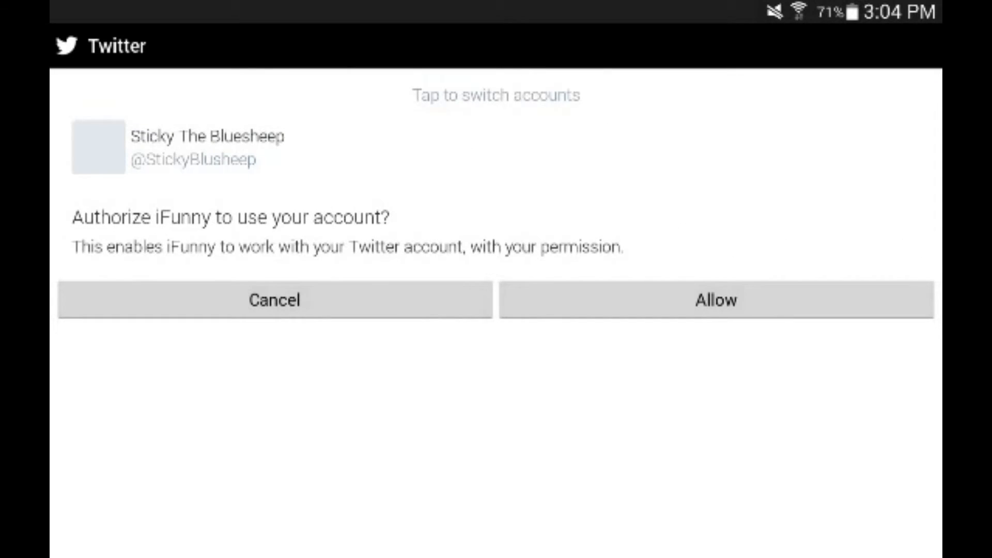
click(717, 299)
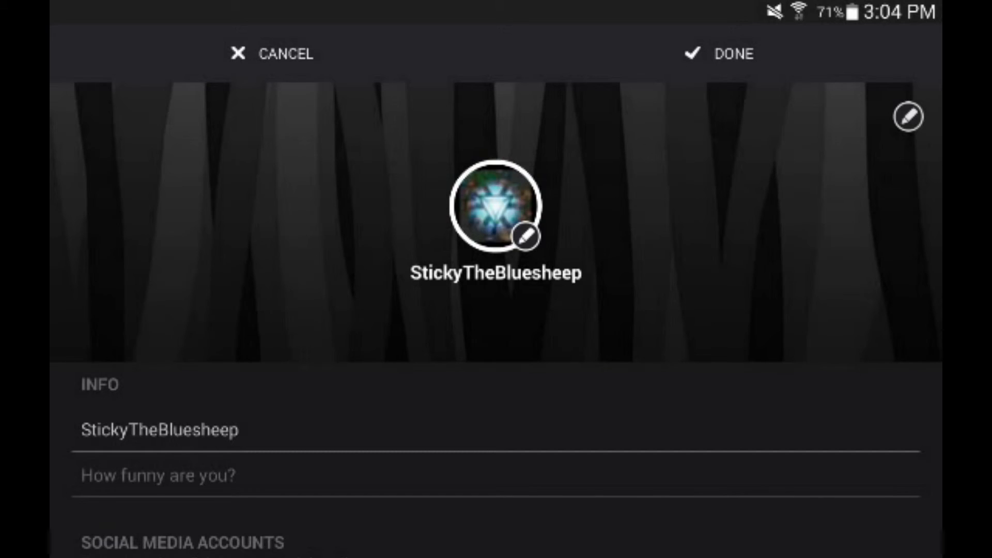
- Type 'Yotube' into the 'How funny are you?' field and dismiss the account notice
scroll(down, 3)
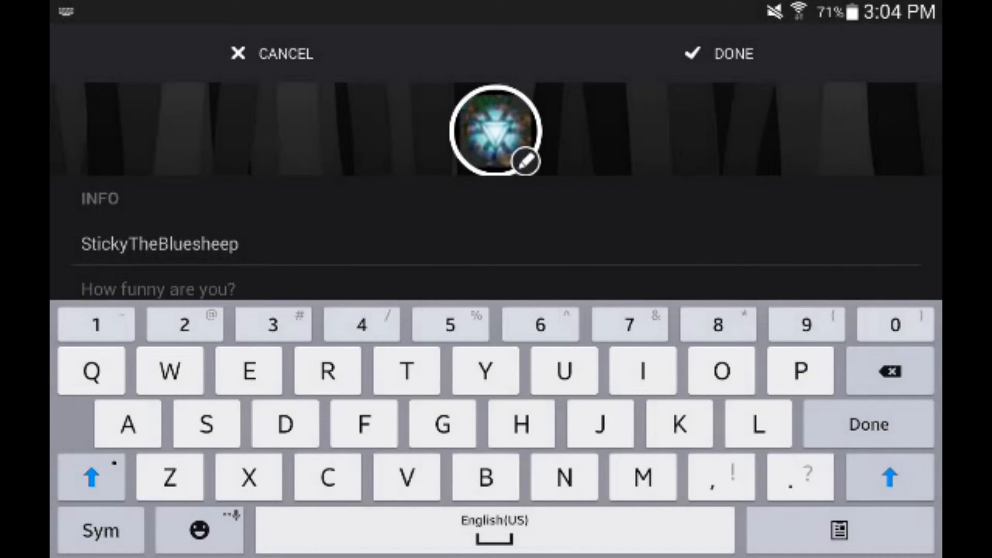
text(Yotuber funn)
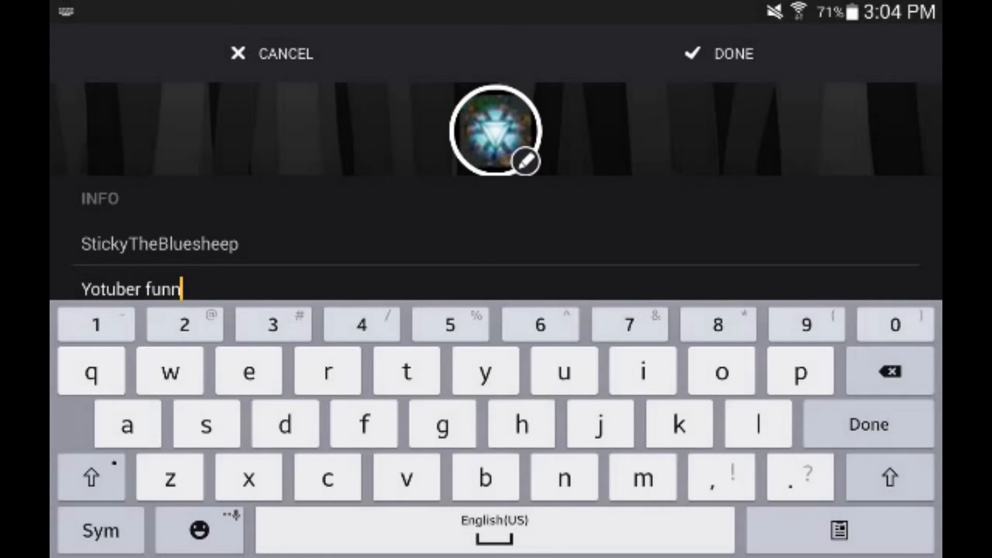
scroll(down, 3)
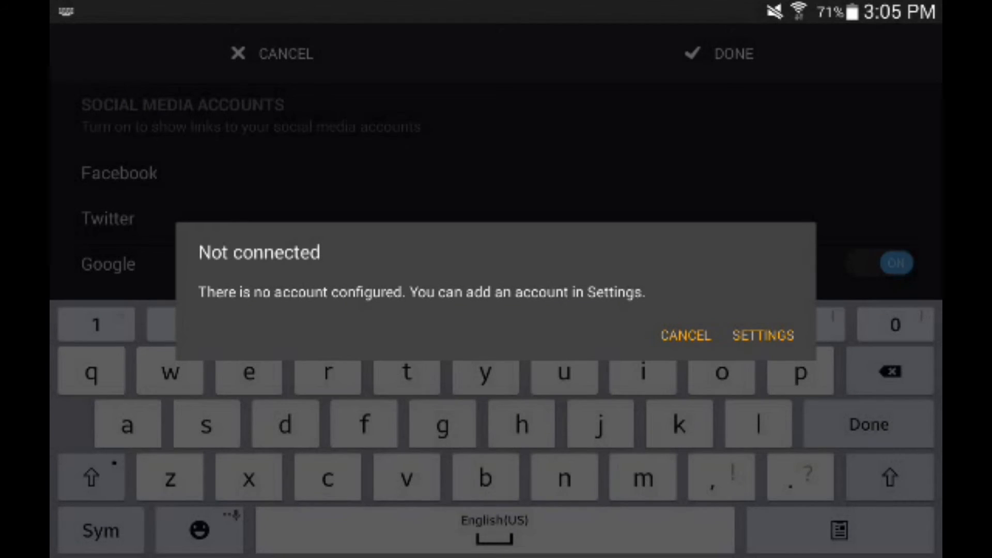
click(687, 335)
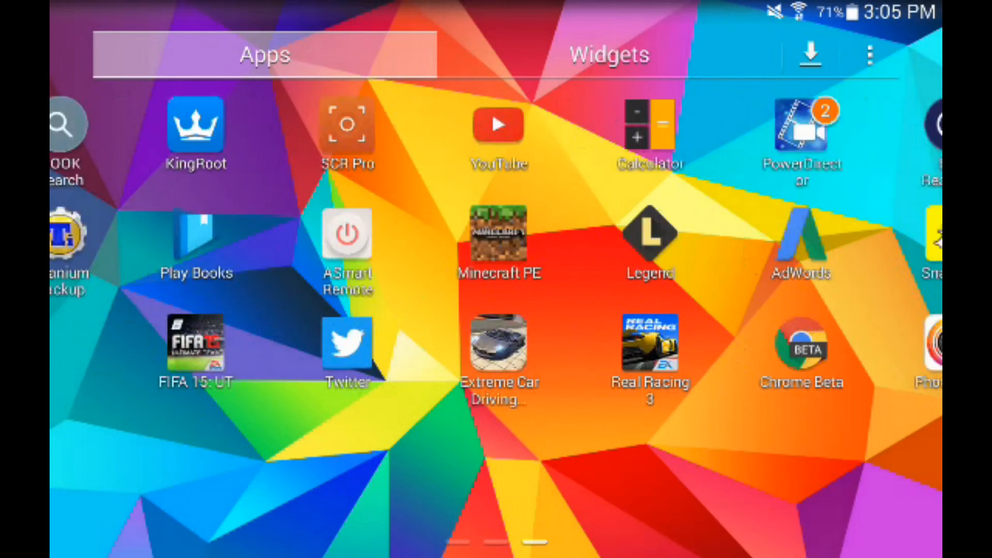
- Launch Twitter and scroll down through the home timeline
click(347, 345)
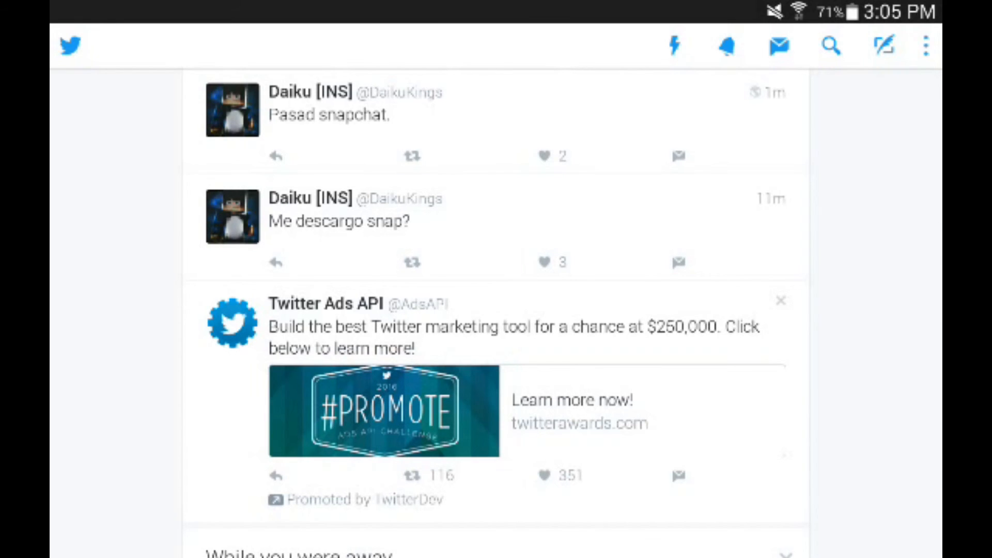
scroll(down, 3)
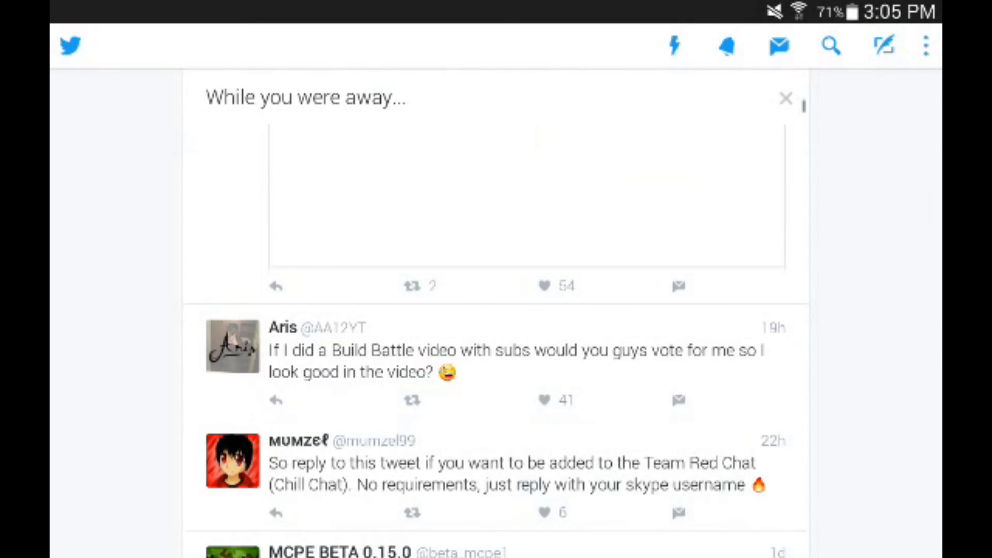
scroll(down, 3)
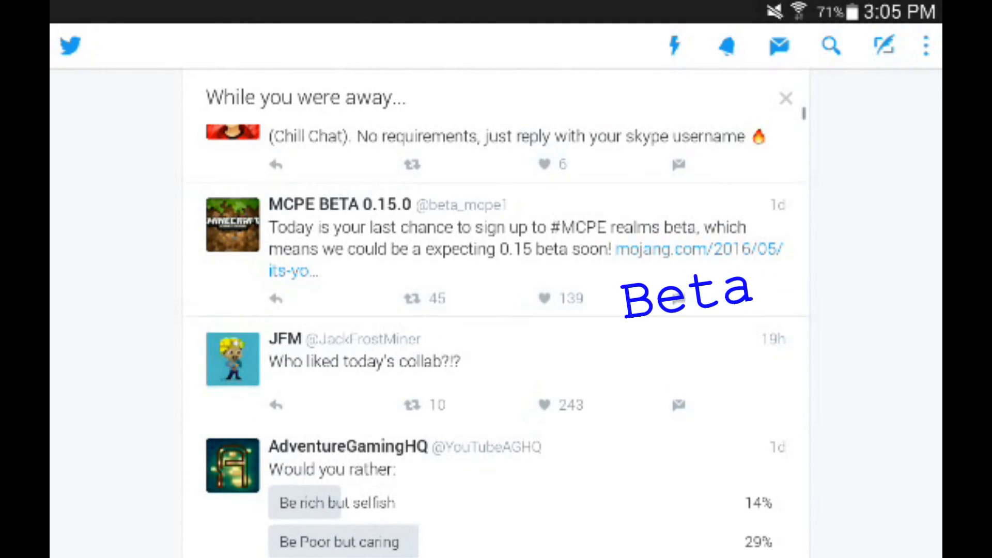
scroll(down, 3)
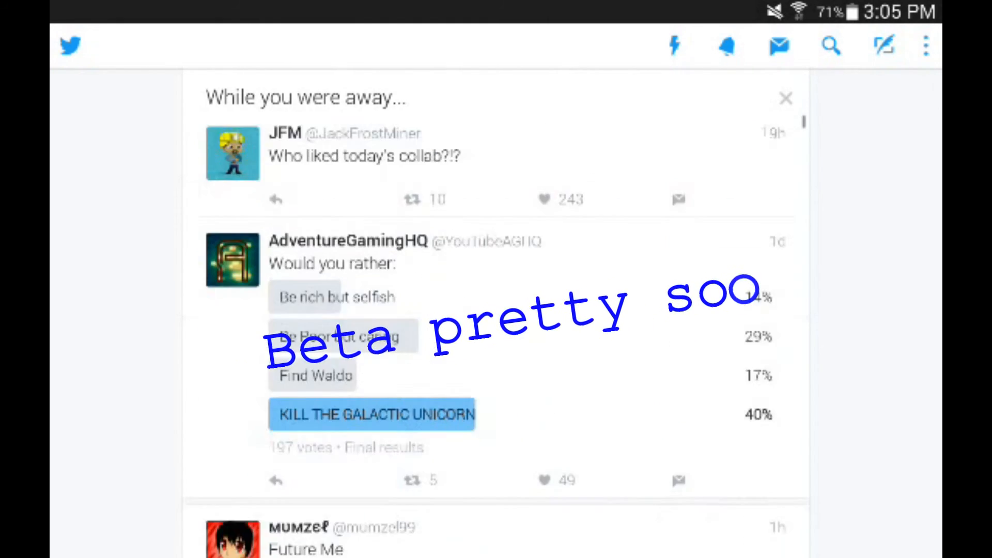
scroll(down, 3)
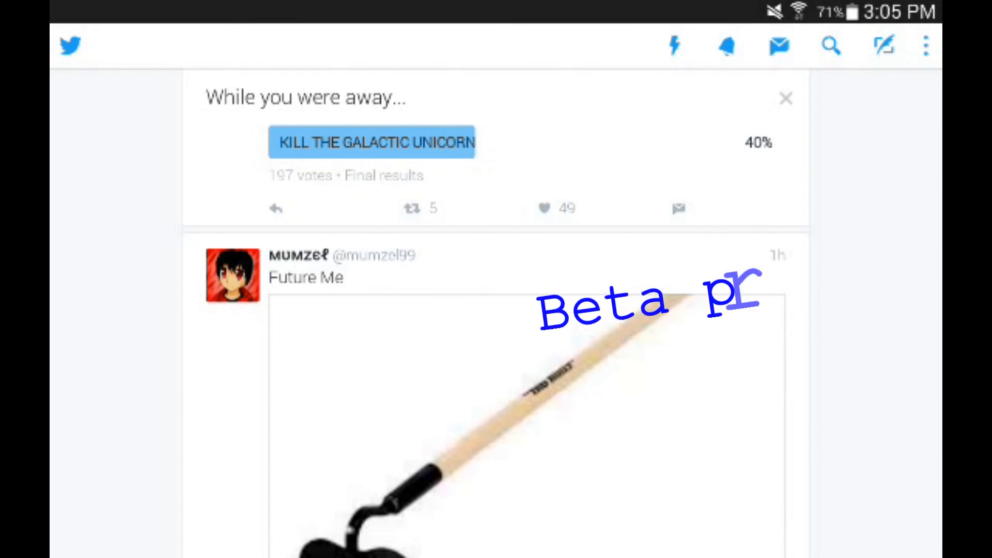
scroll(down, 3)
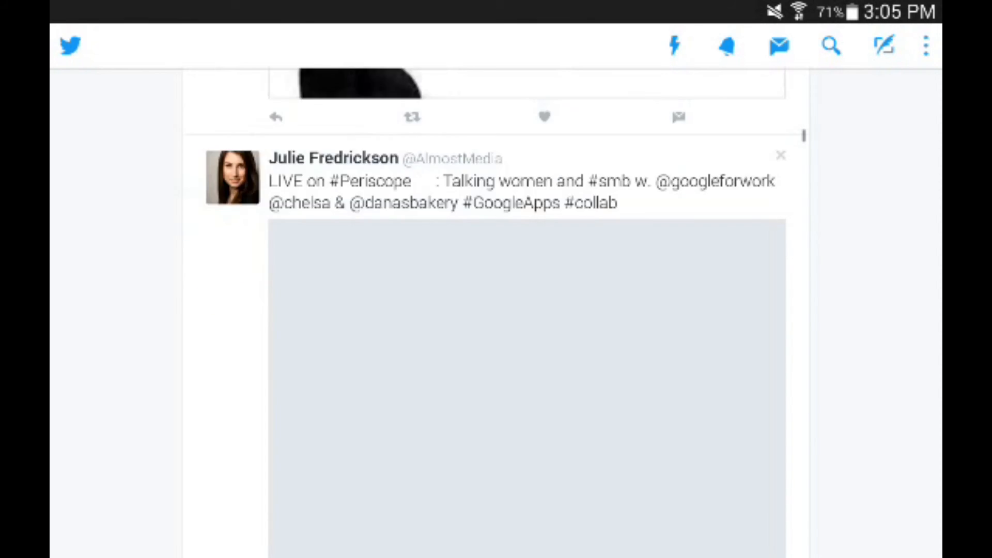
scroll(down, 3)
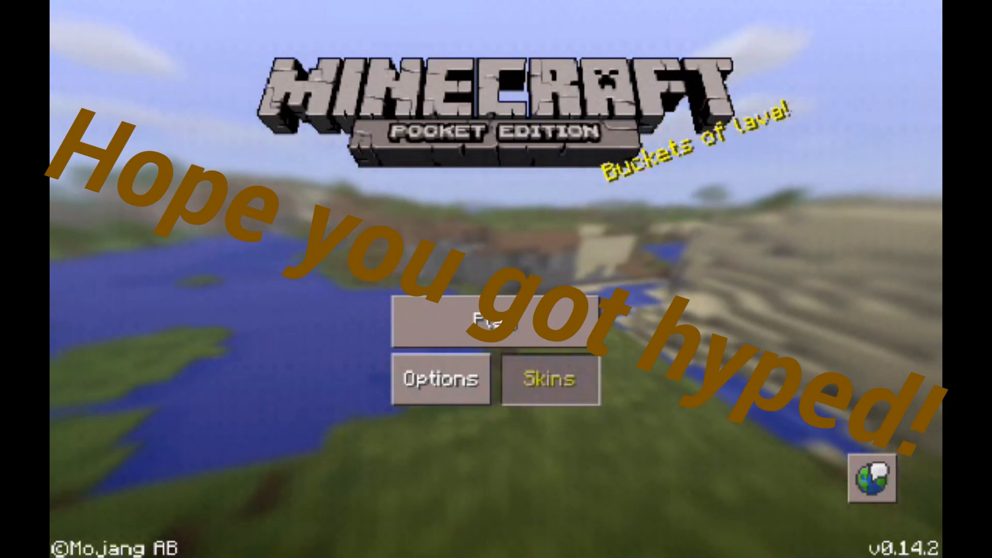
- In Minecraft Pocket Edition, open the skins list and pick Steve
click(548, 379)
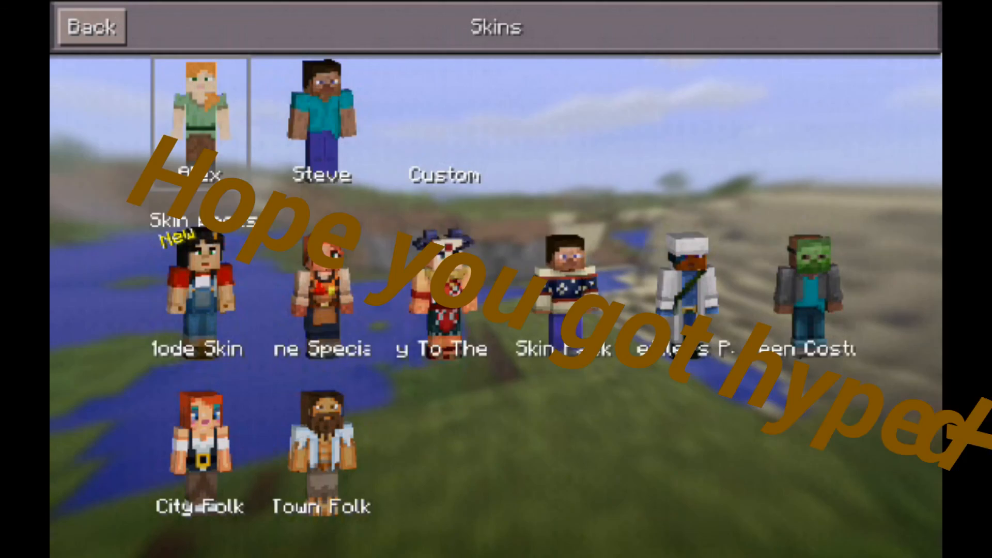
click(321, 119)
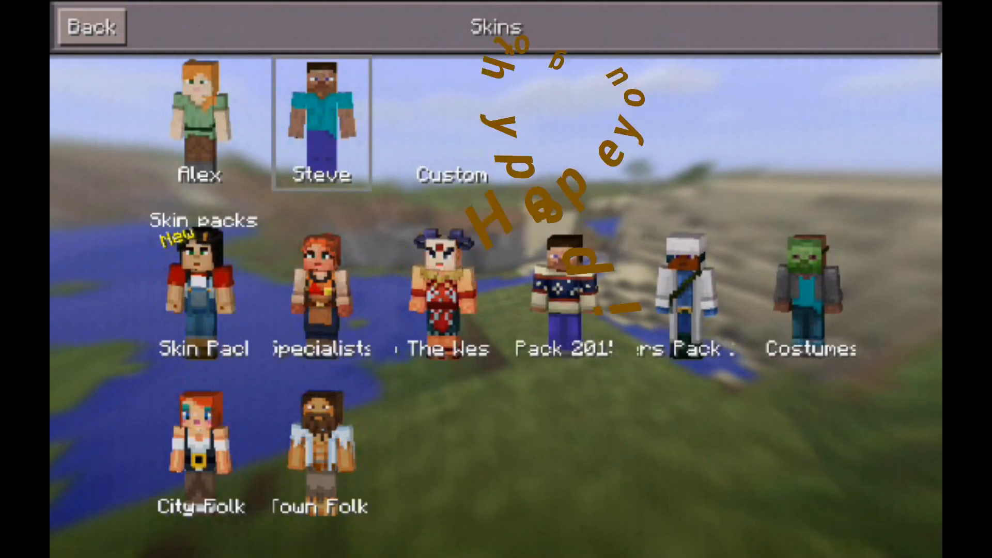